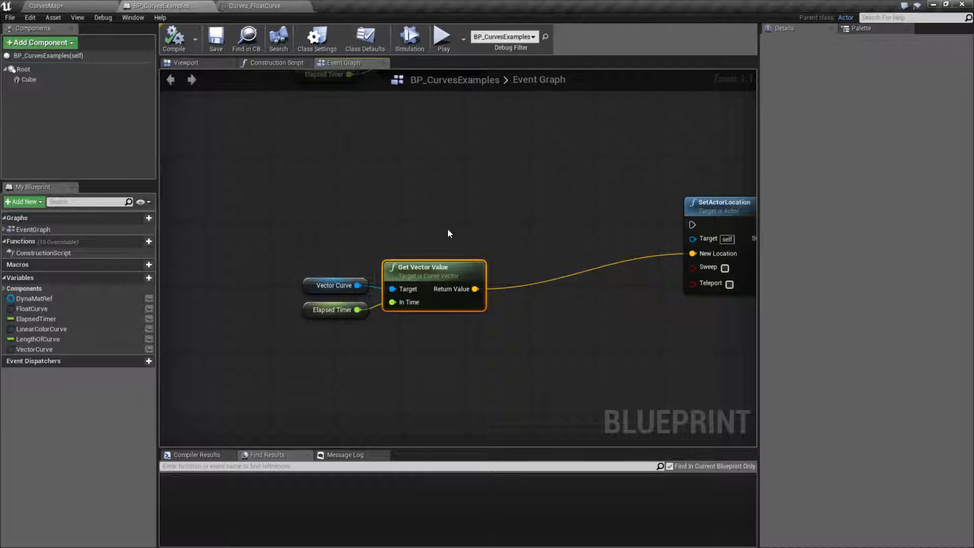
pyautogui.moveTo(423, 230)
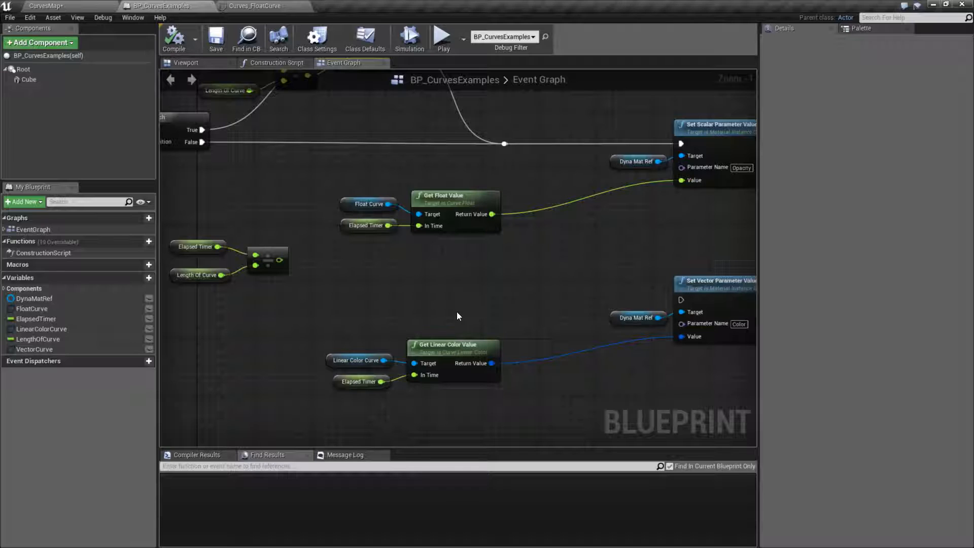
pyautogui.moveTo(417, 271)
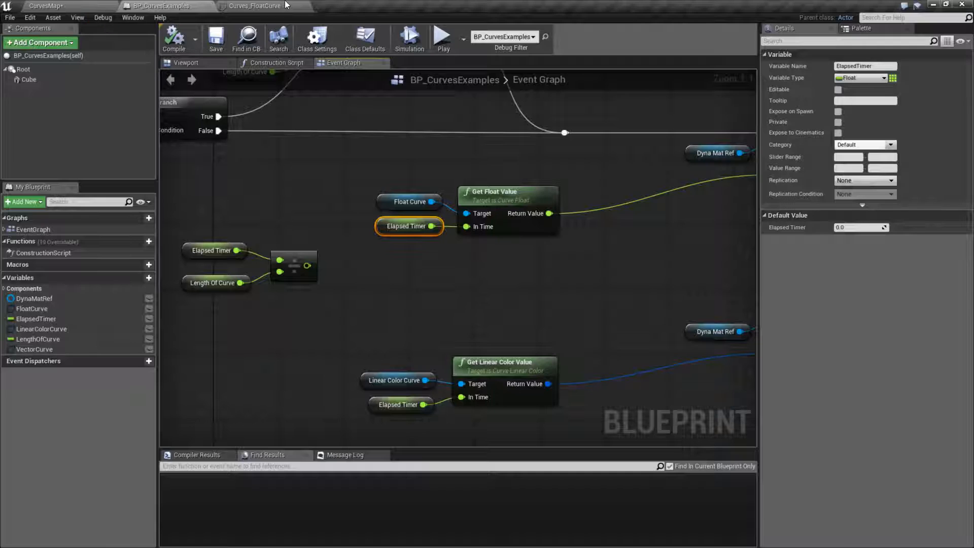
# Inspect Curves_FloatCurve's dip from 1 to 0 at time 1 and back by 2.
pyautogui.click(254, 6)
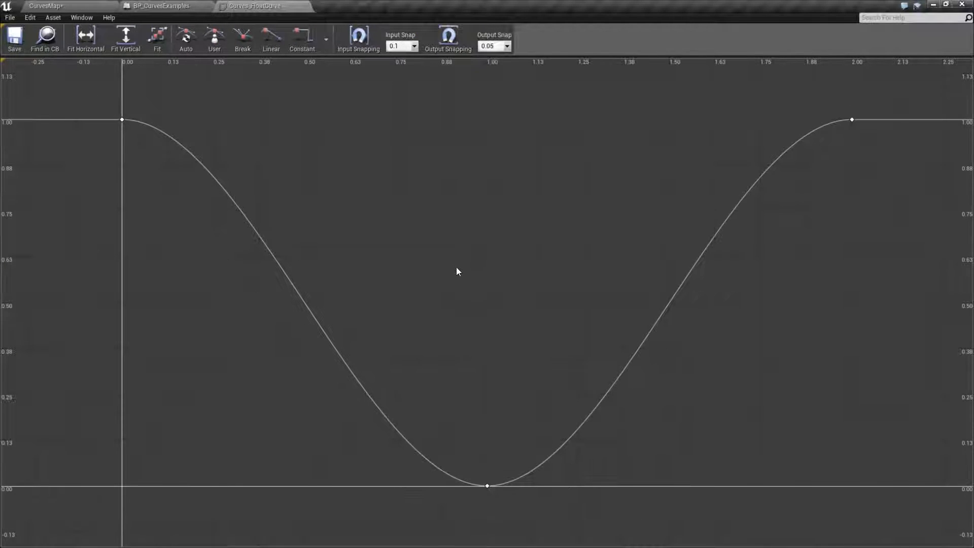
pyautogui.moveTo(454, 273)
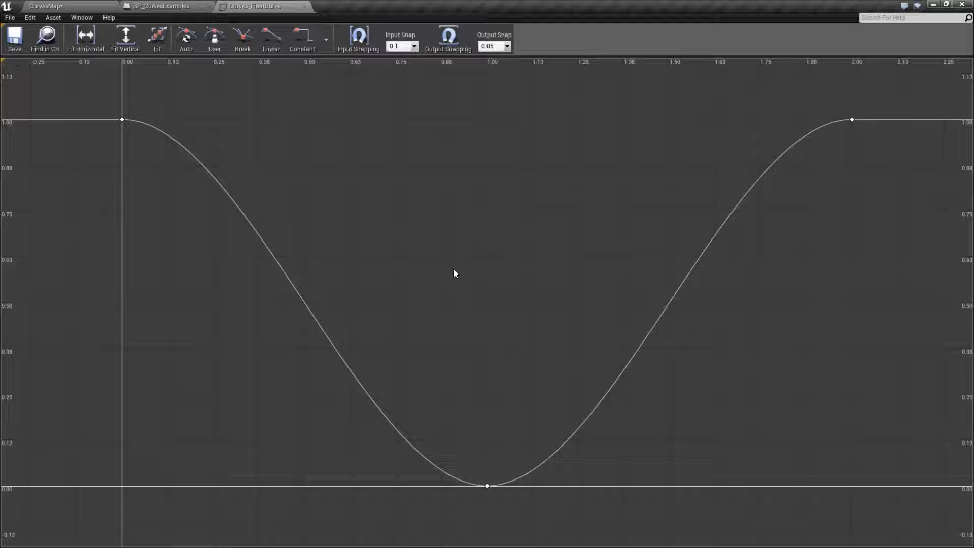
pyautogui.moveTo(763, 178)
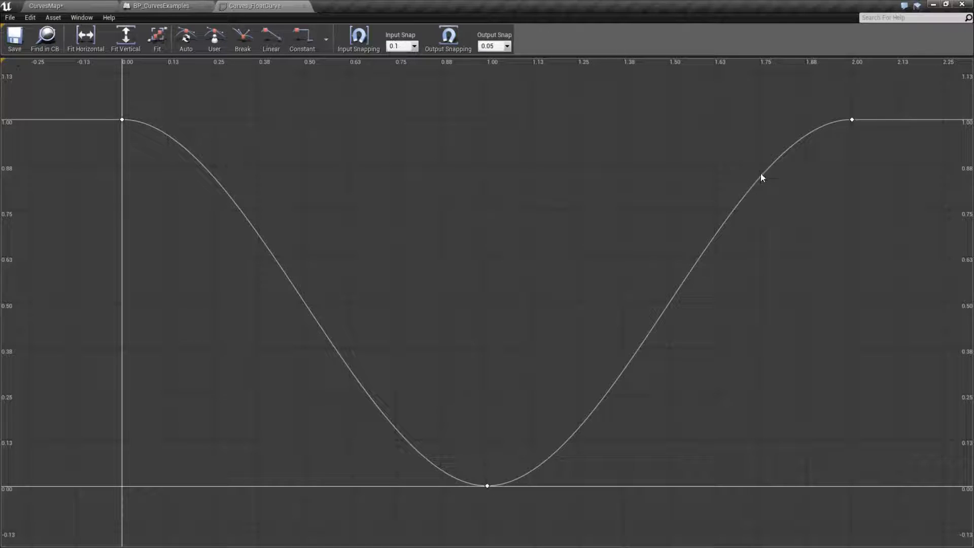
pyautogui.moveTo(745, 199)
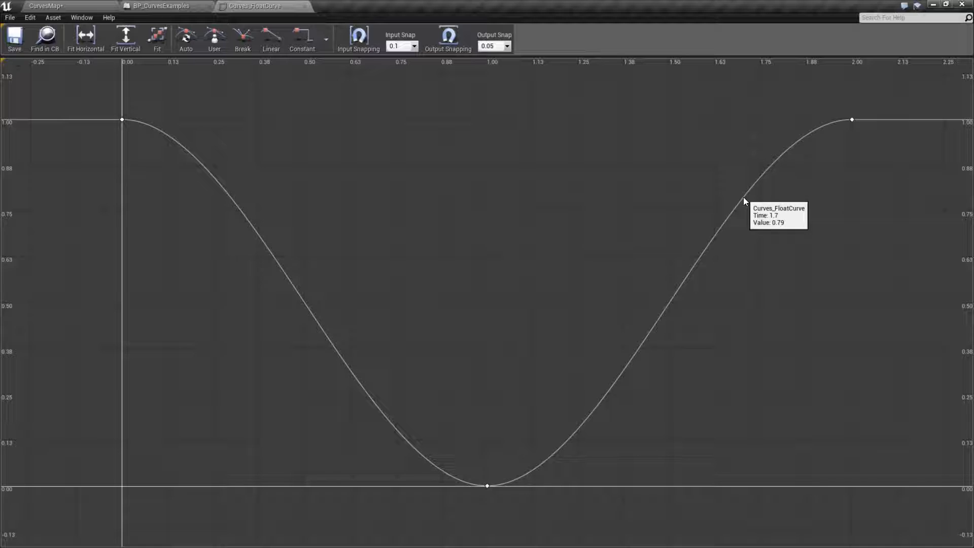
pyautogui.moveTo(314, 278)
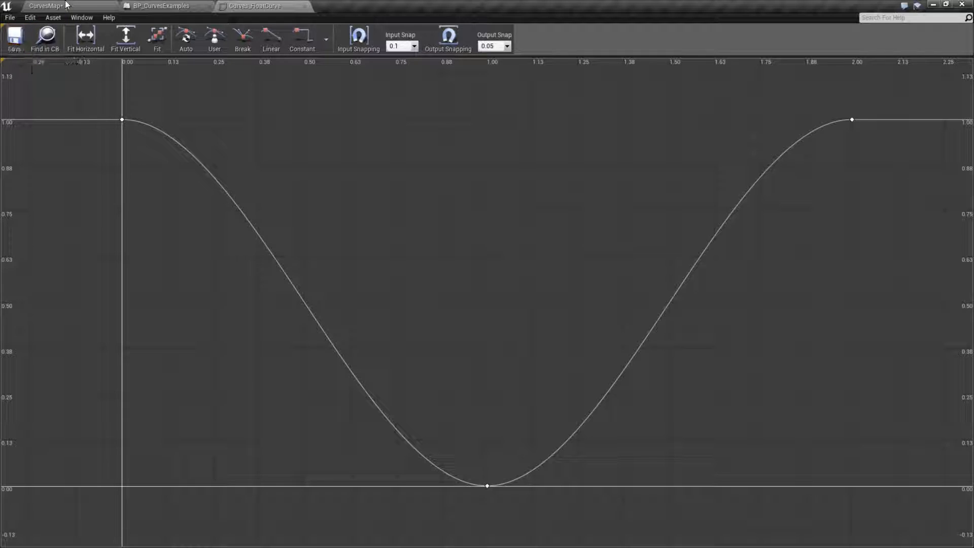
# Back in BP_CurvesExamples, select the Set Scalar Parameter Value node driving Opacity.
pyautogui.click(159, 6)
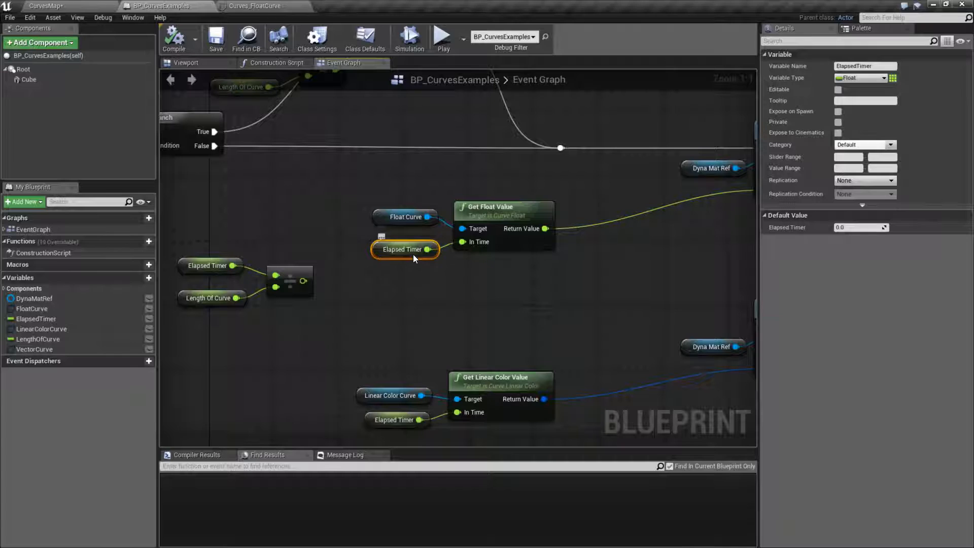
pyautogui.moveTo(413, 256)
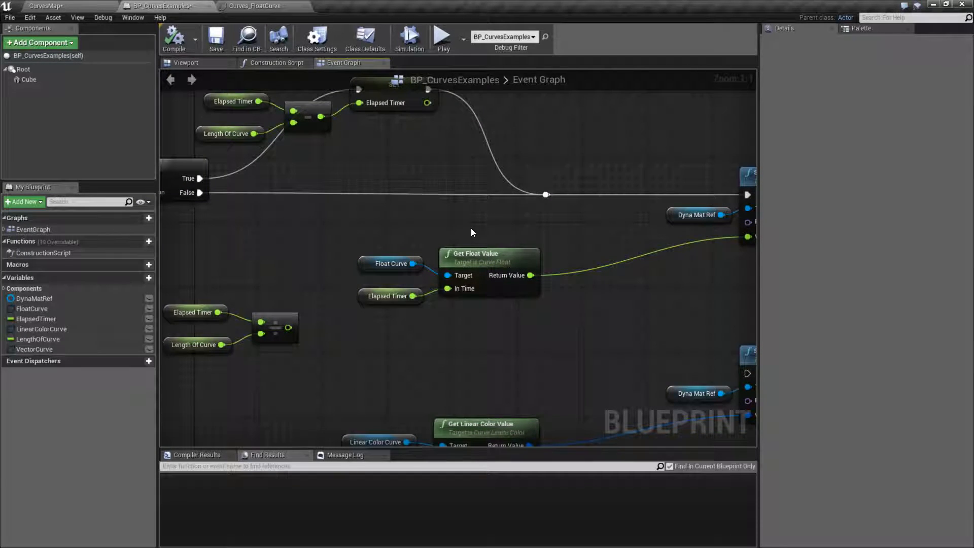
pyautogui.moveTo(451, 230)
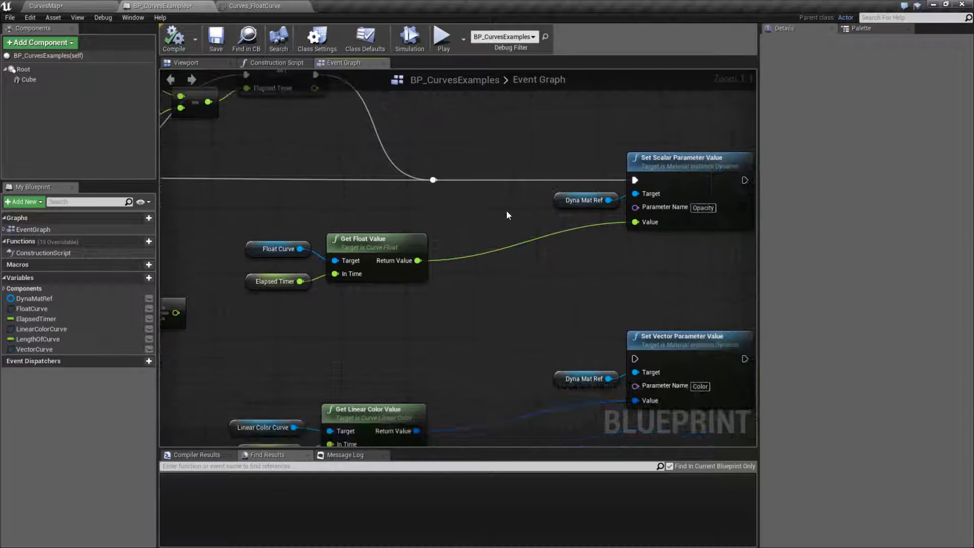
pyautogui.click(318, 281)
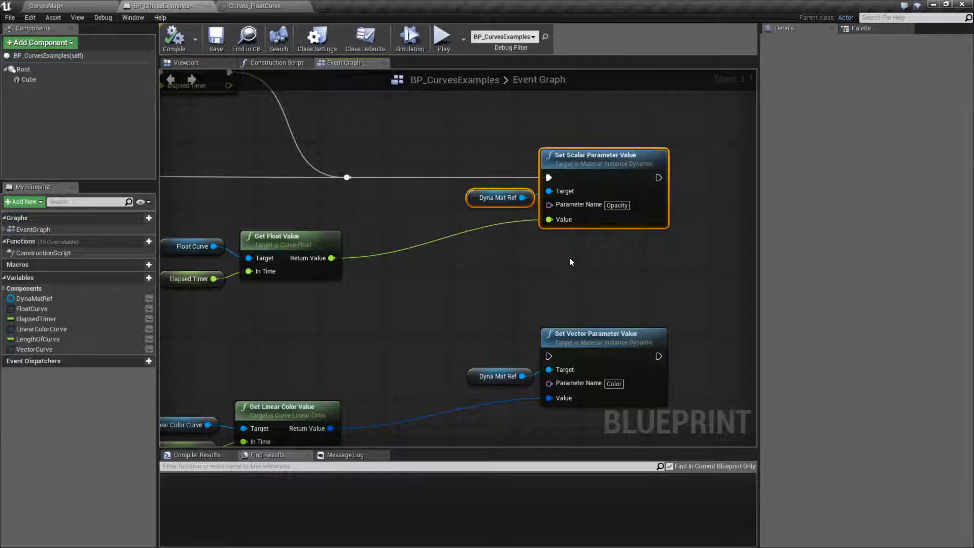
# Preview the fading cube in game, then reopen Curves_FloatCurve to inspect its keys.
pyautogui.click(442, 36)
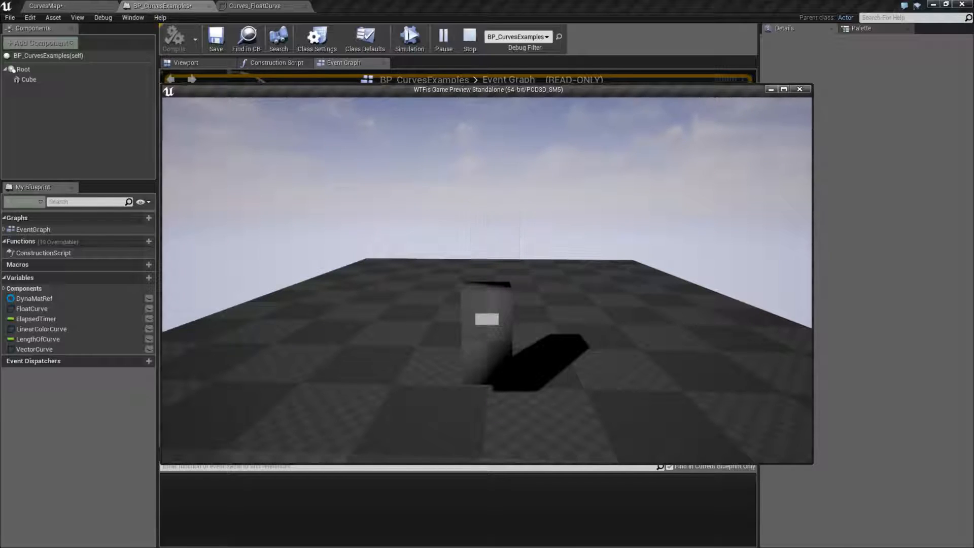
pyautogui.click(253, 6)
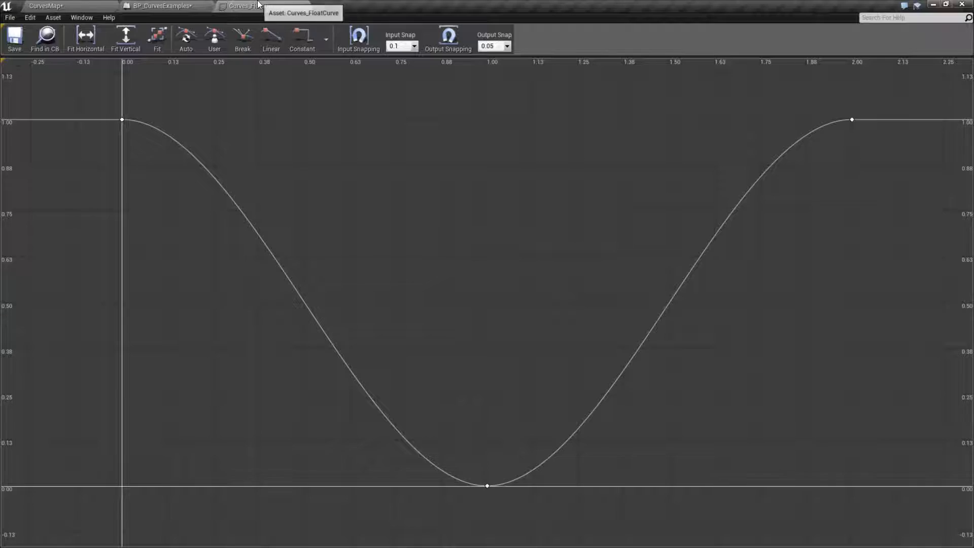
pyautogui.moveTo(122, 119)
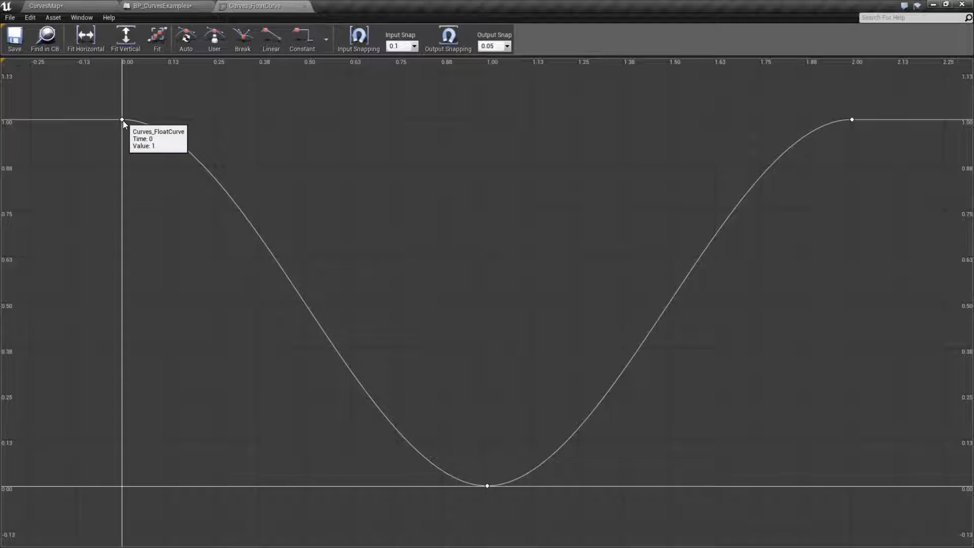
pyautogui.moveTo(208, 172)
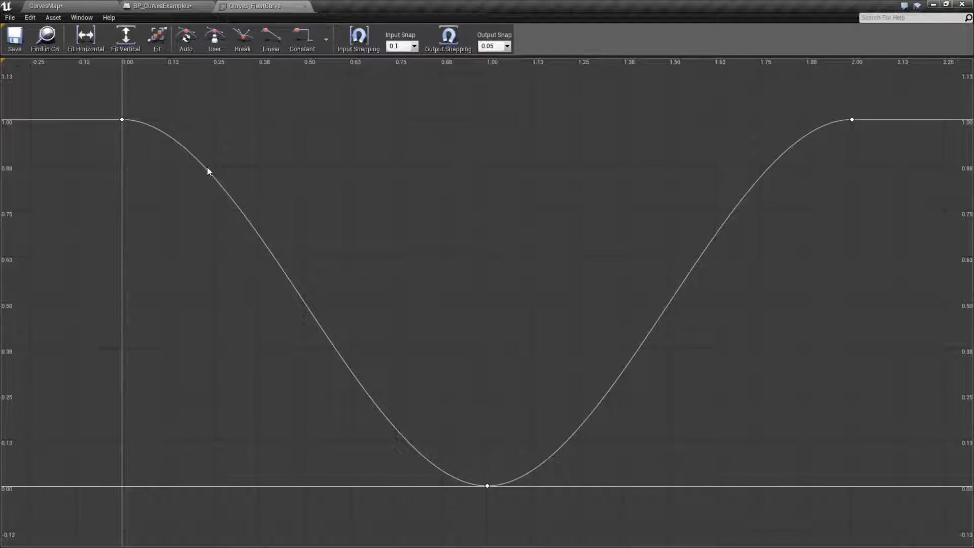
pyautogui.moveTo(487, 487)
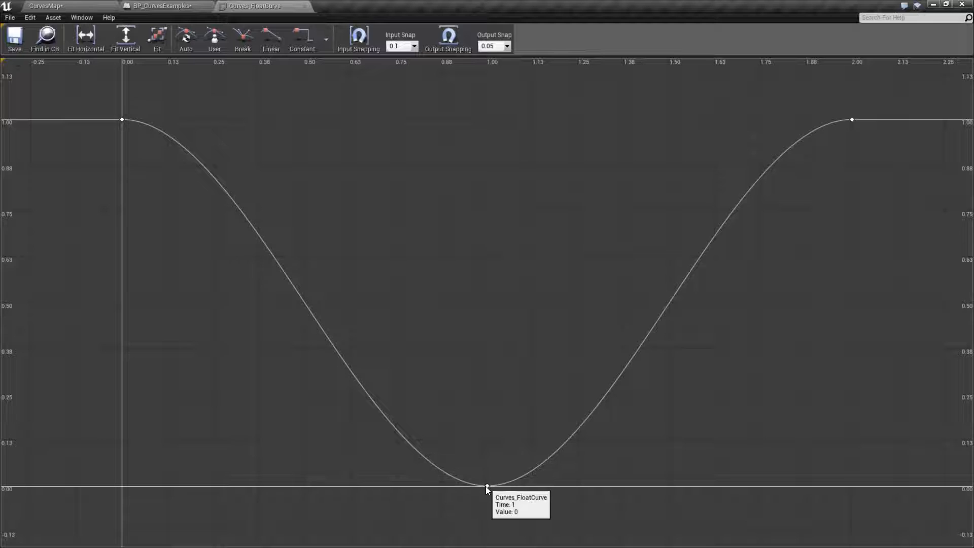
pyautogui.click(448, 39)
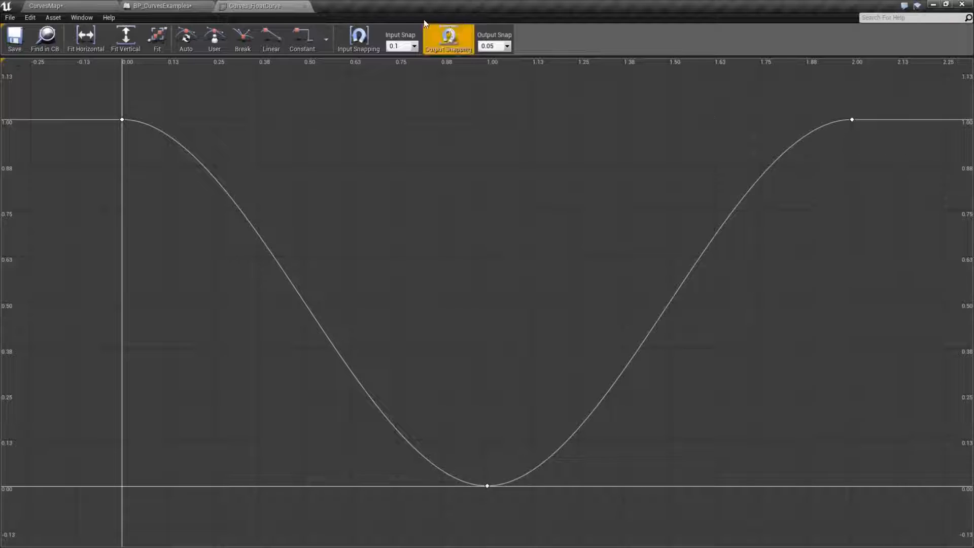
# Add a float curve key at time 0.77, value 1, with Linear interpolation.
pyautogui.click(495, 37)
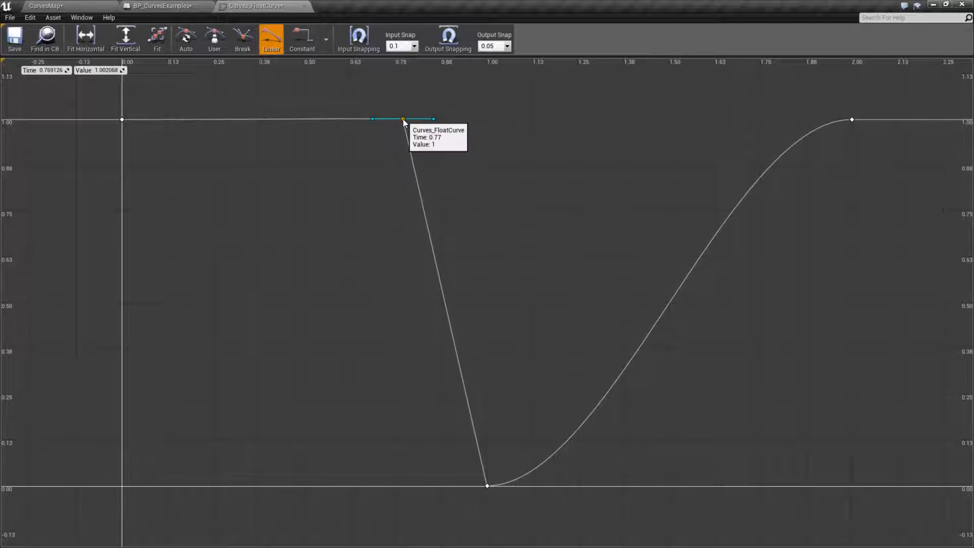
pyautogui.moveTo(730, 217)
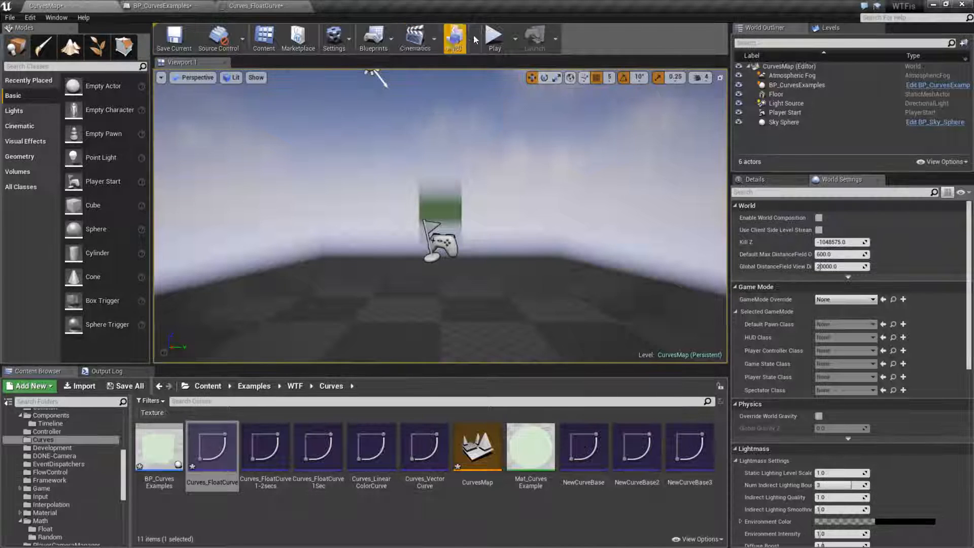
pyautogui.click(494, 38)
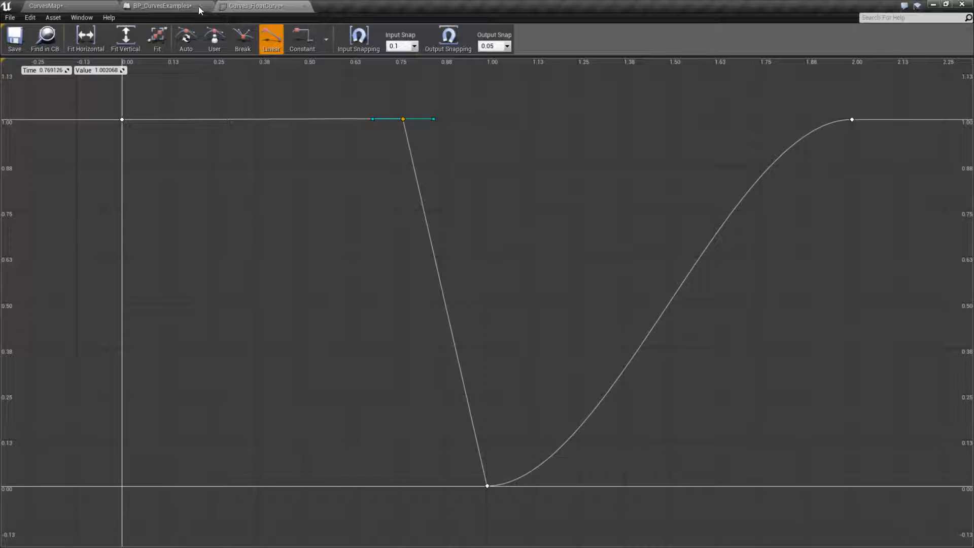
# Feed Elapsed Timer divided by Length Of Curve into Get Float Value's In Time pin.
pyautogui.click(159, 6)
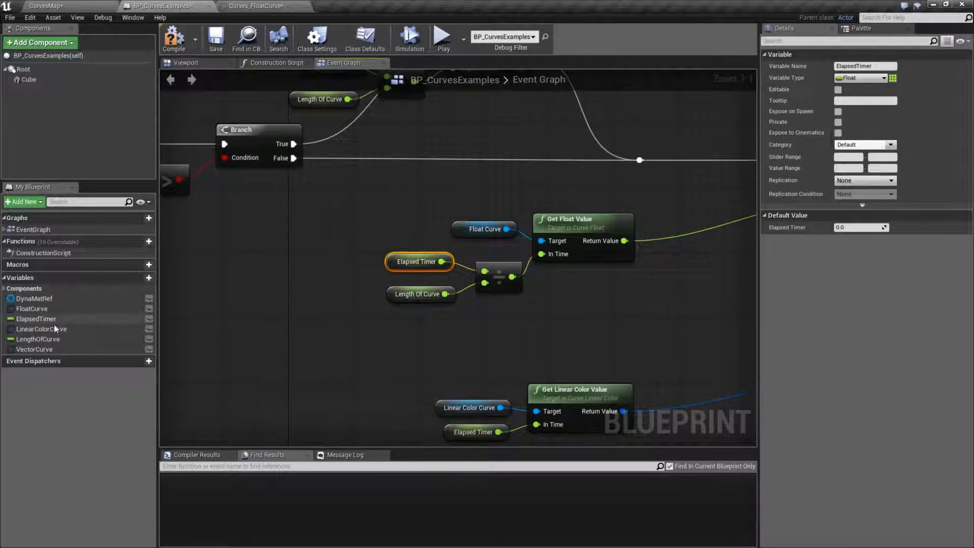
pyautogui.click(39, 339)
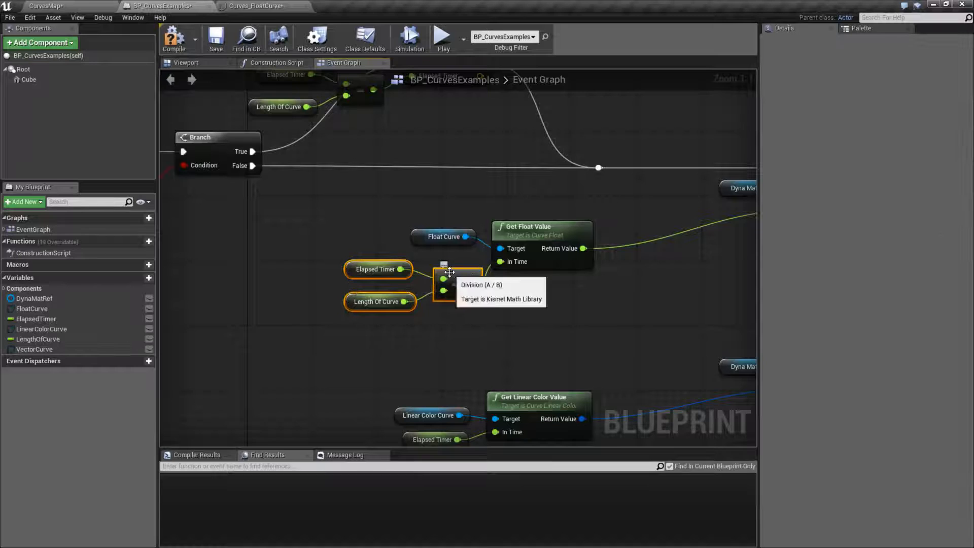
pyautogui.moveTo(457, 328)
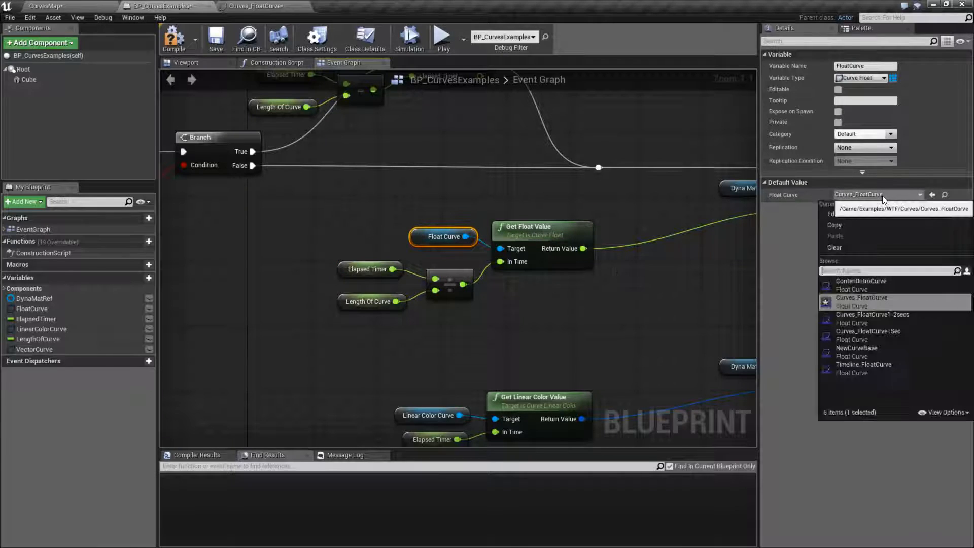
# Default FloatCurve to Curves_FloatCurve1Sec, open that asset, and bring up LengthOfCurve's default.
pyautogui.click(868, 332)
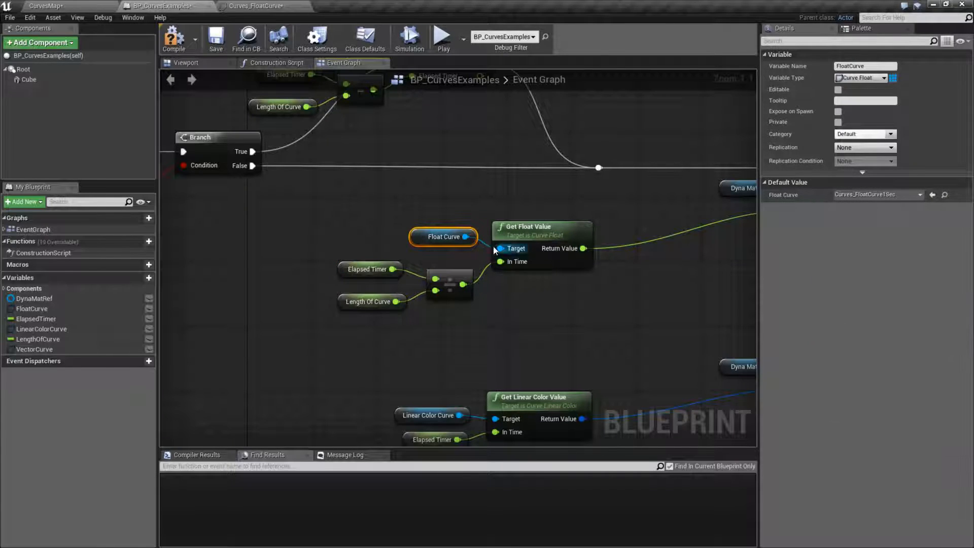
pyautogui.click(44, 6)
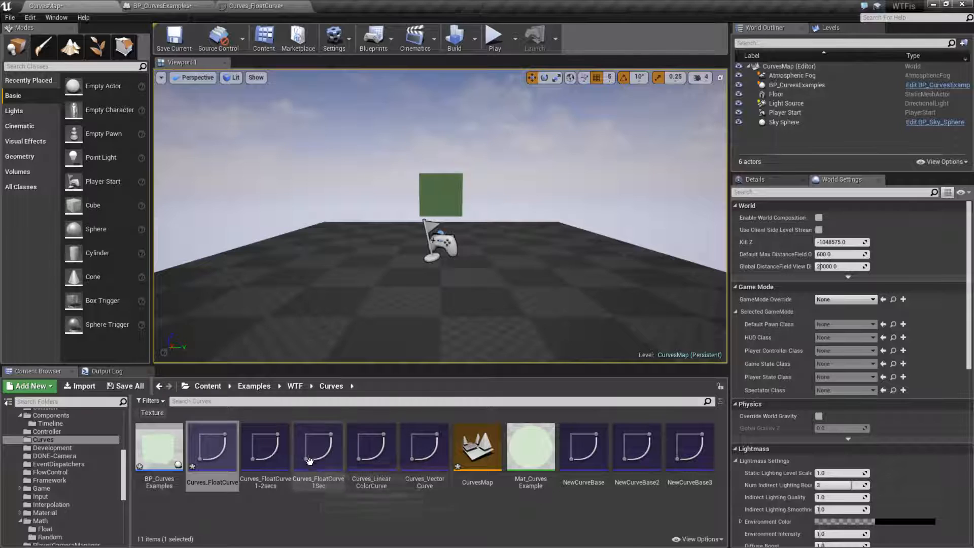
pyautogui.doubleClick(318, 447)
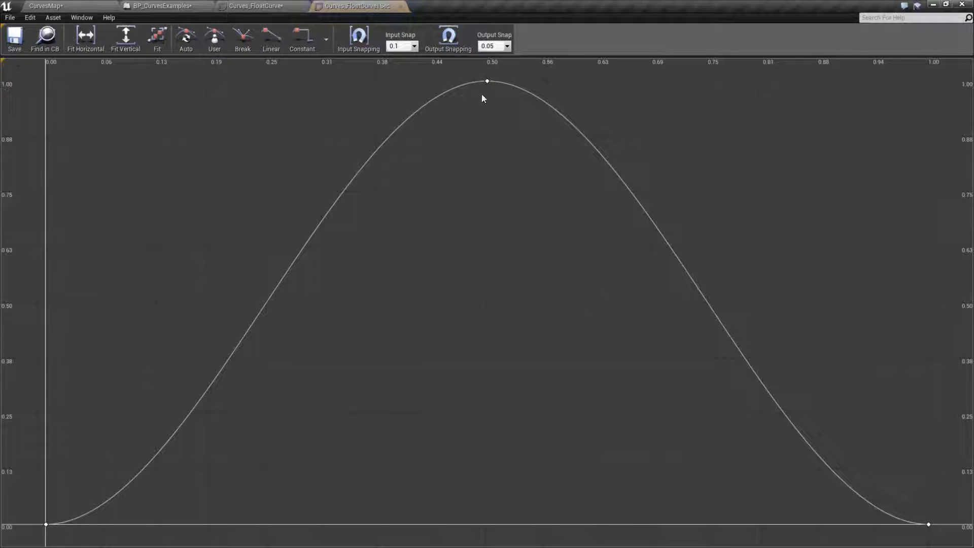
pyautogui.moveTo(409, 146)
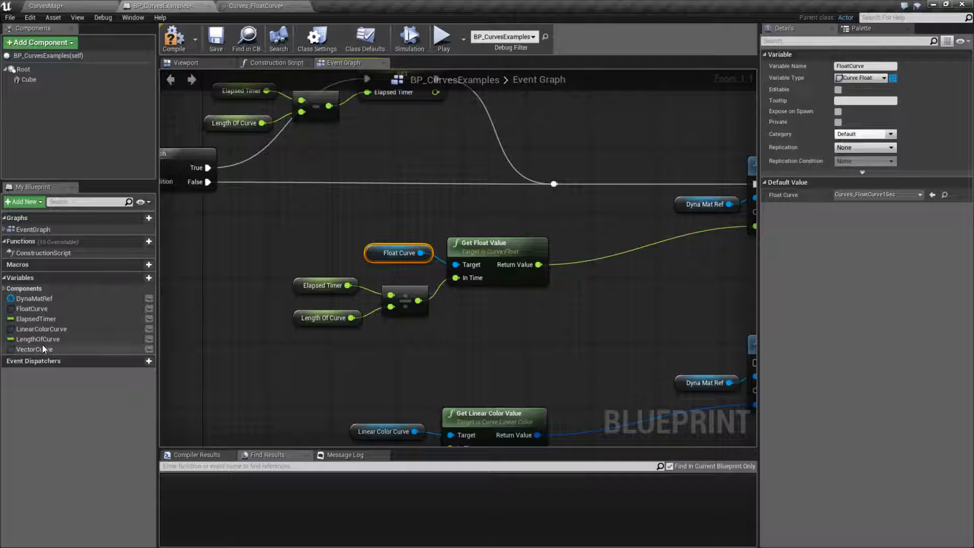
pyautogui.click(38, 340)
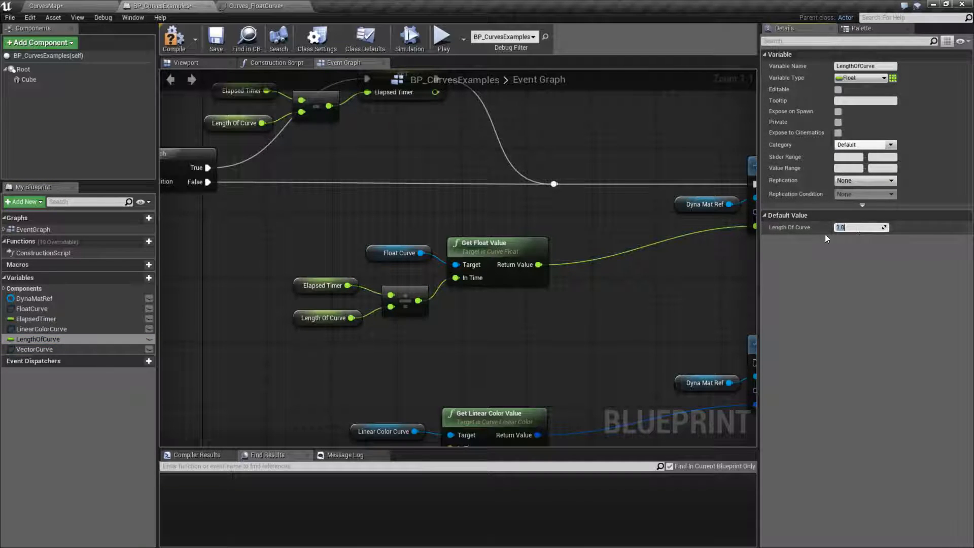
pyautogui.click(440, 36)
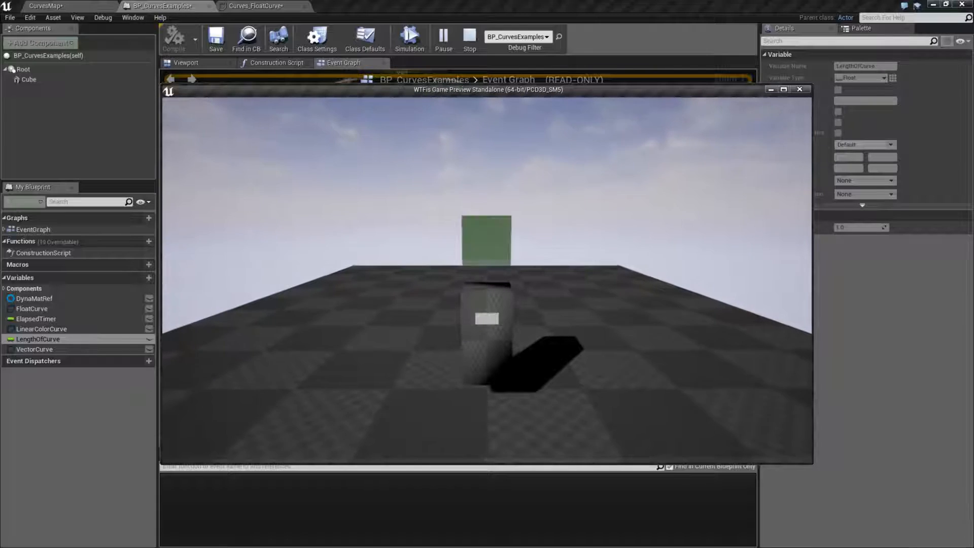
# Set LengthOfCurve's default value to 4.0 and switch to the CurvesMap level.
pyautogui.click(799, 88)
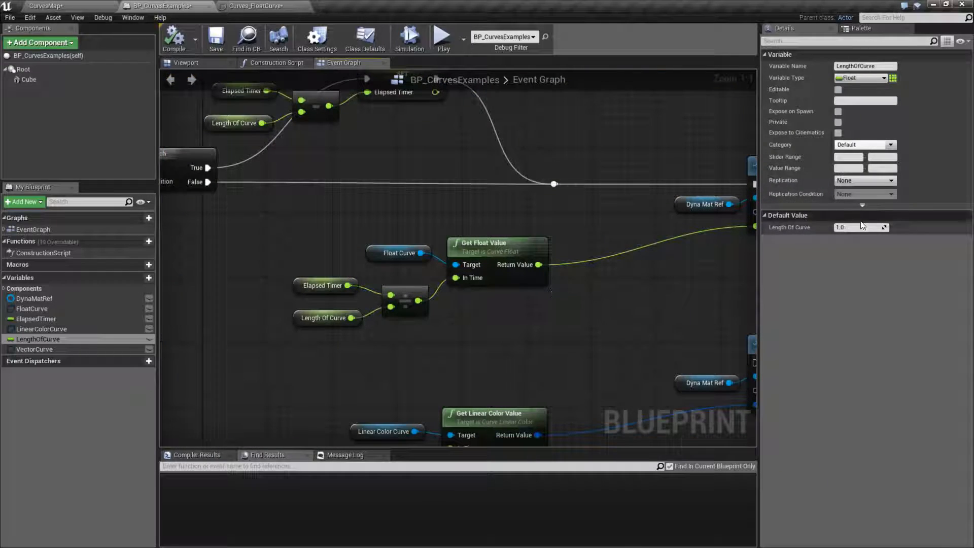
pyautogui.write('4.0')
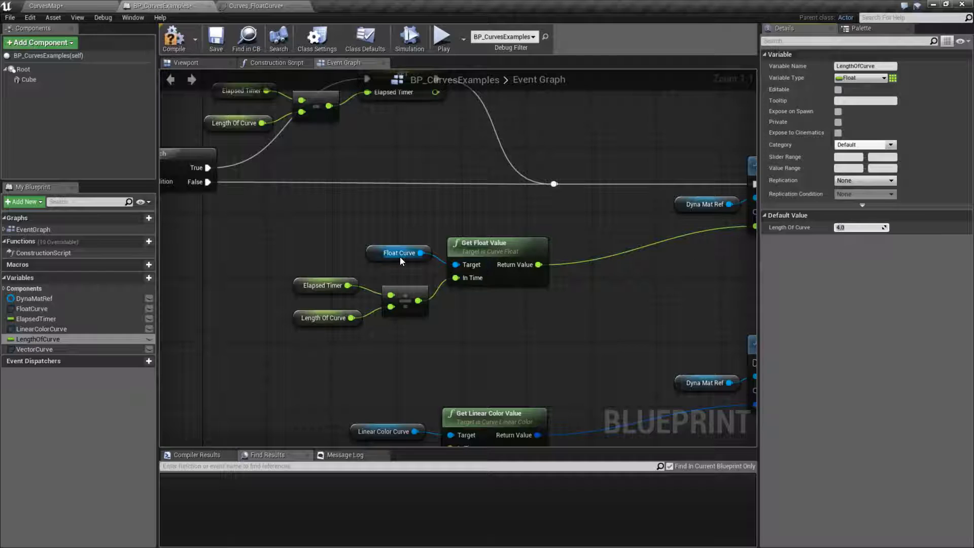
pyautogui.click(441, 36)
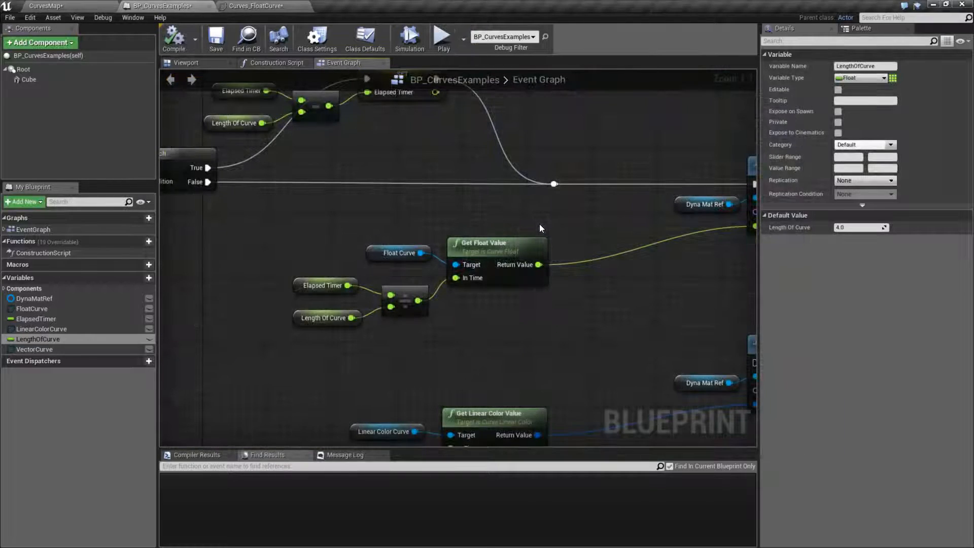
pyautogui.click(255, 6)
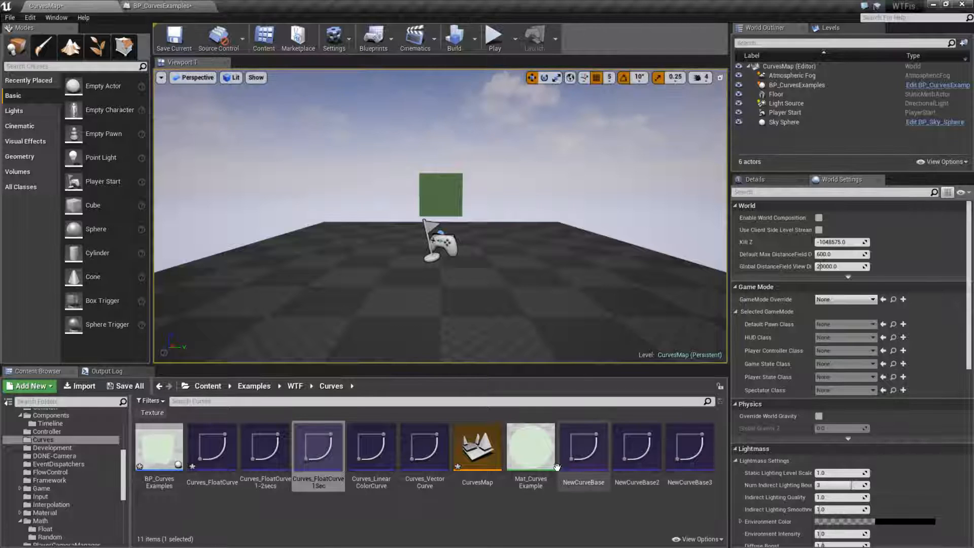
# View Curves_FloatCurve1Sec's bell shape, then return to the BP_CurvesExamples Event Graph.
pyautogui.doubleClick(318, 448)
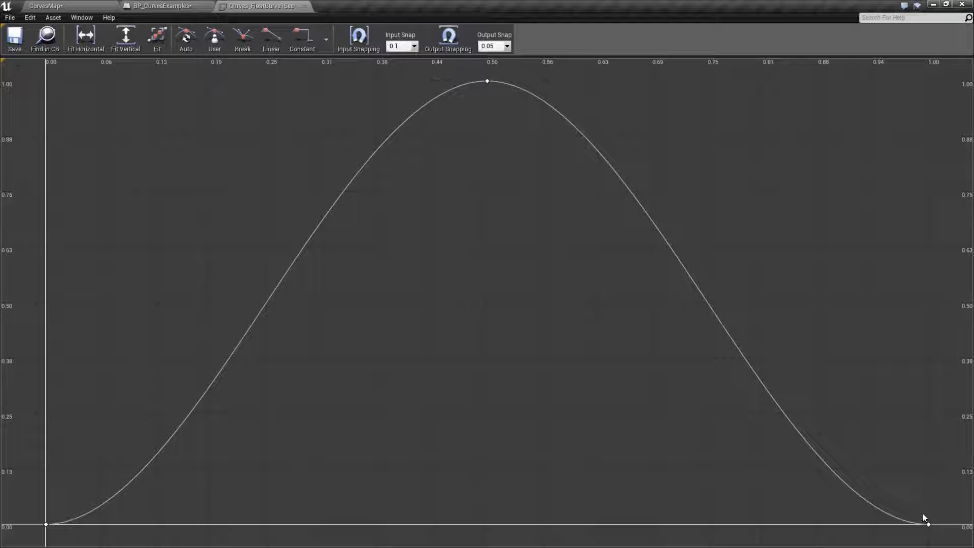
pyautogui.click(158, 6)
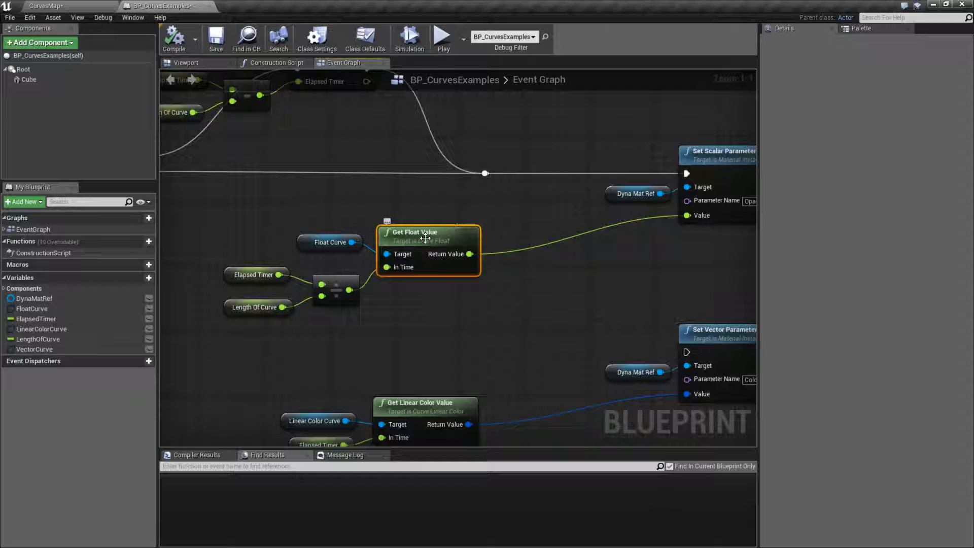
pyautogui.moveTo(471, 251)
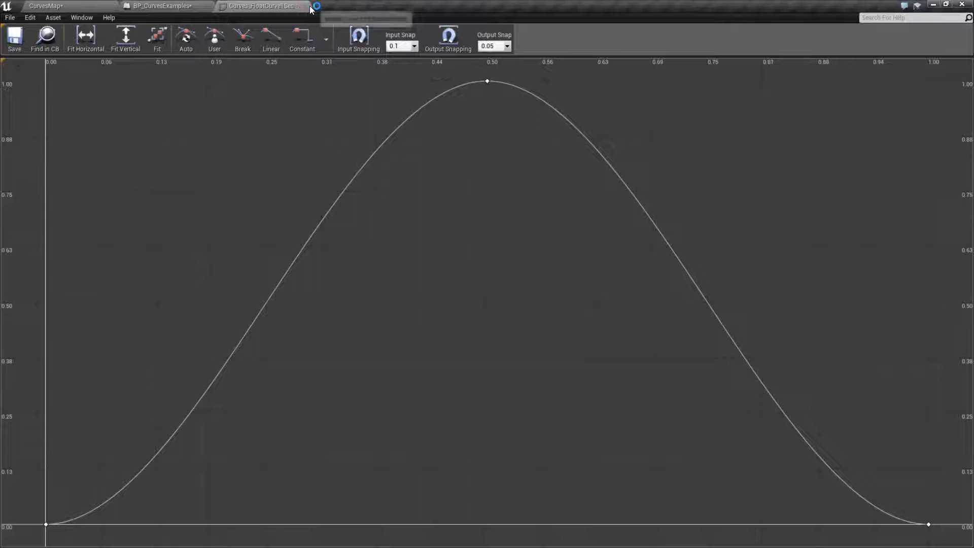
# Close the curve editor, play the level, and show LengthOfCurve's details (default 2.0).
pyautogui.click(159, 5)
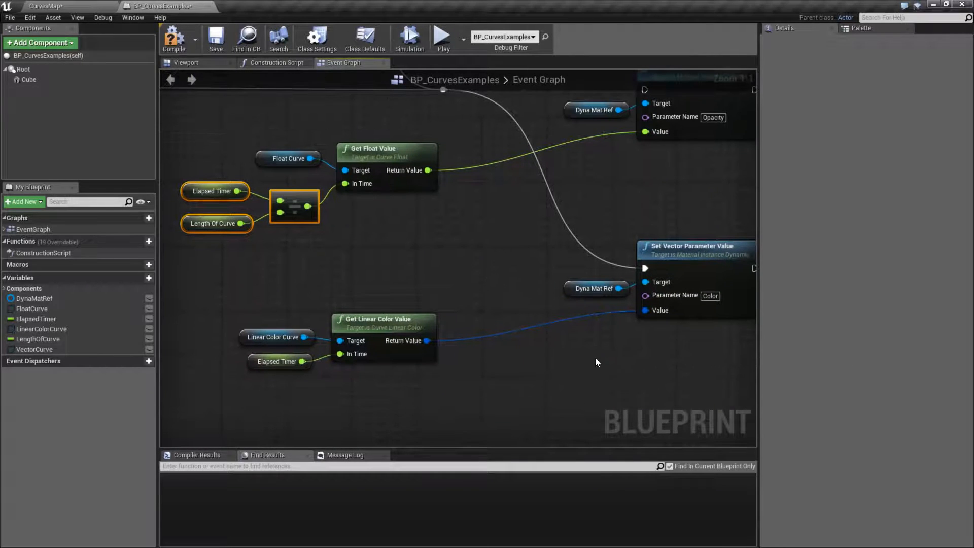
pyautogui.moveTo(442, 37)
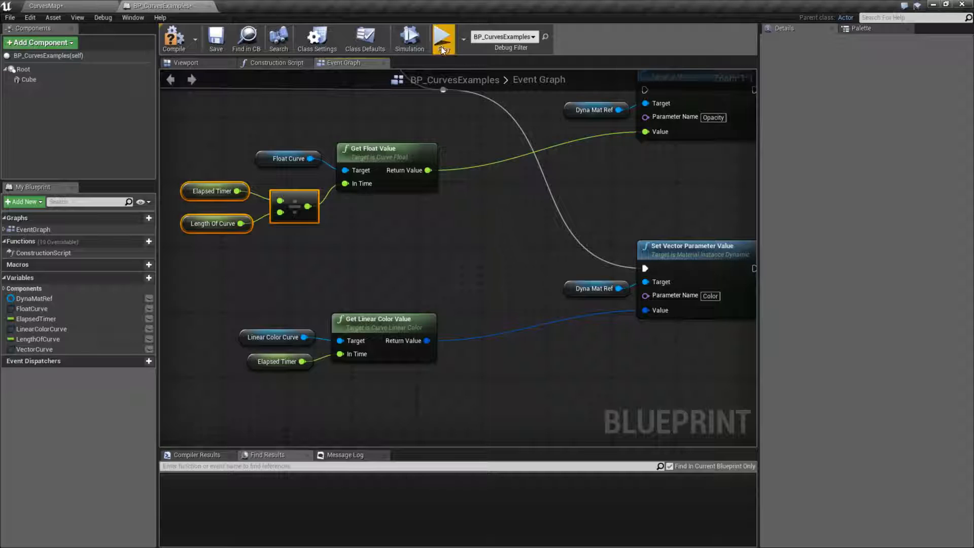
pyautogui.click(442, 37)
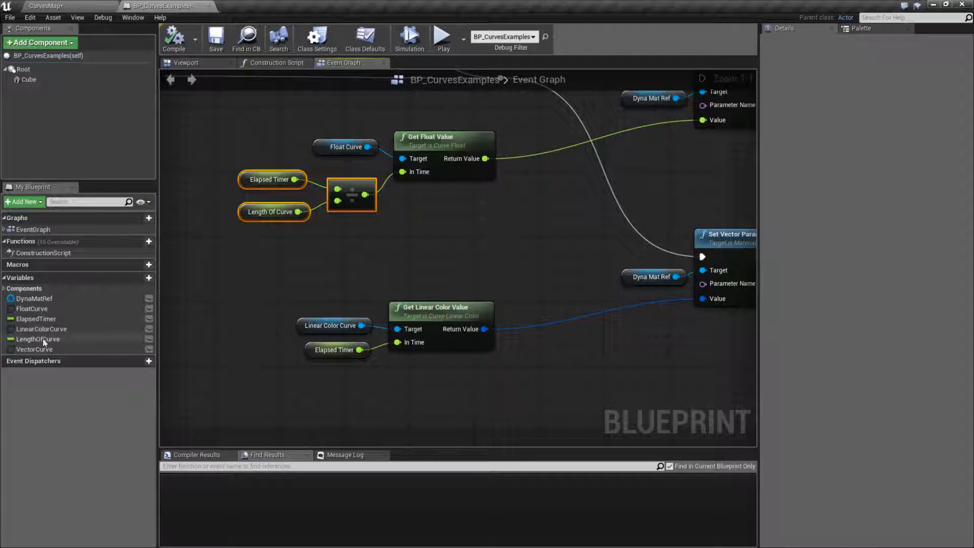
pyautogui.click(38, 339)
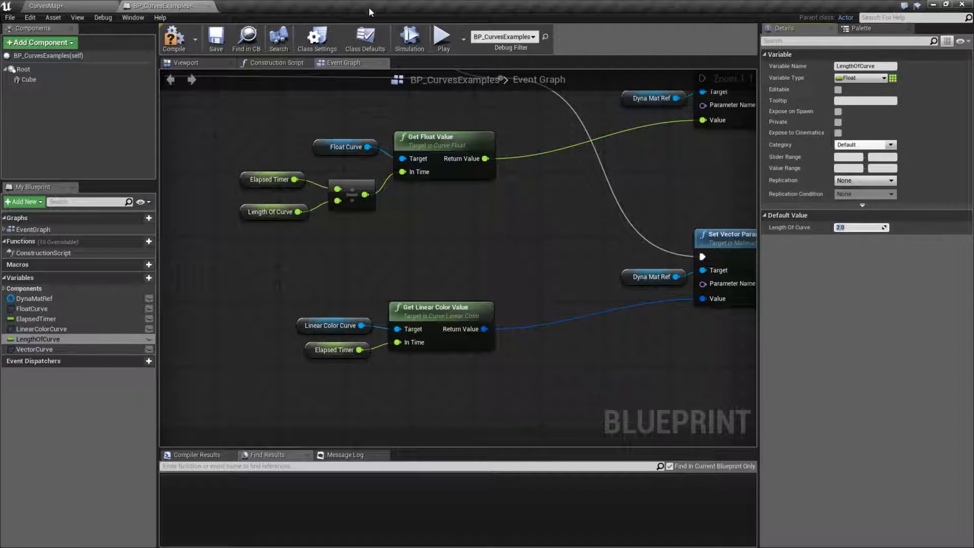
# Review the two-second Linear Color Curve asset, then return to the CurvesMap level.
pyautogui.click(440, 35)
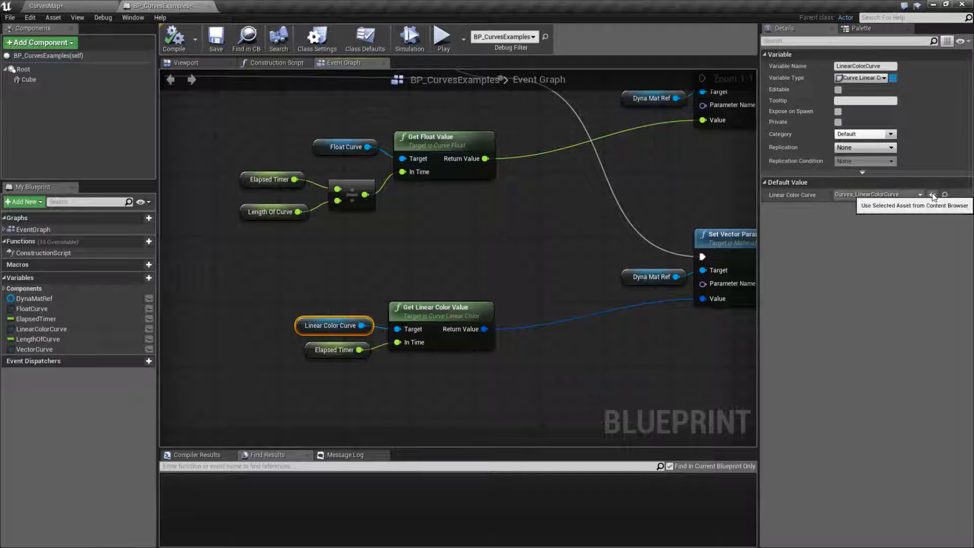
pyautogui.click(932, 194)
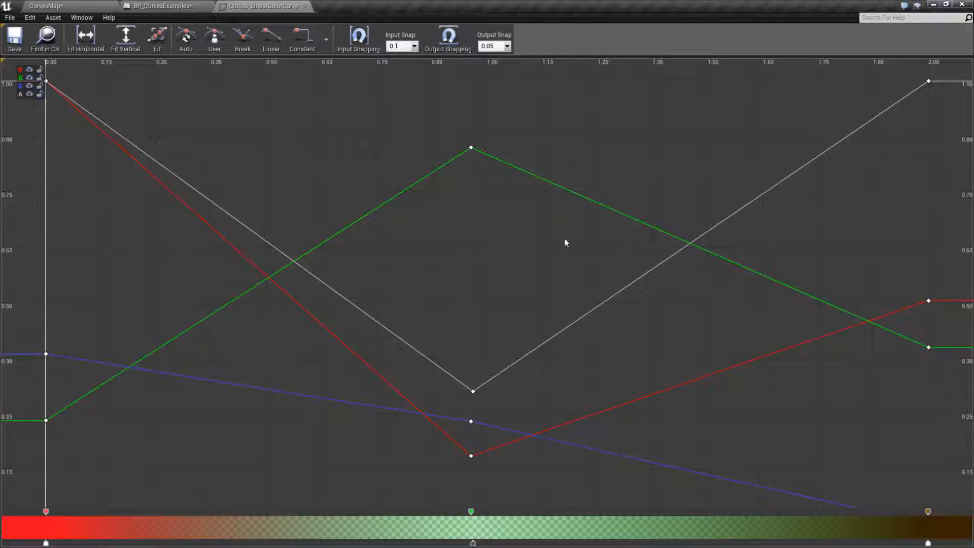
pyautogui.click(161, 6)
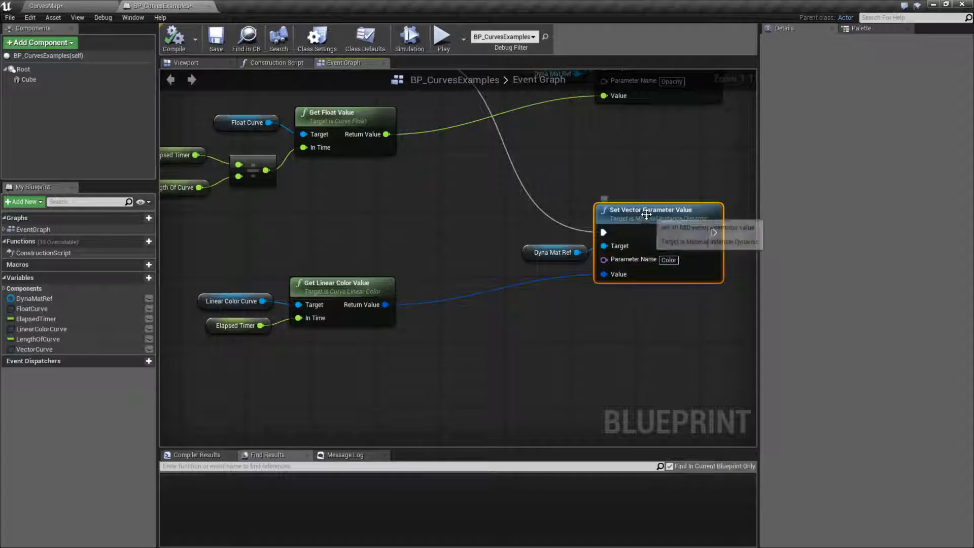
pyautogui.click(442, 36)
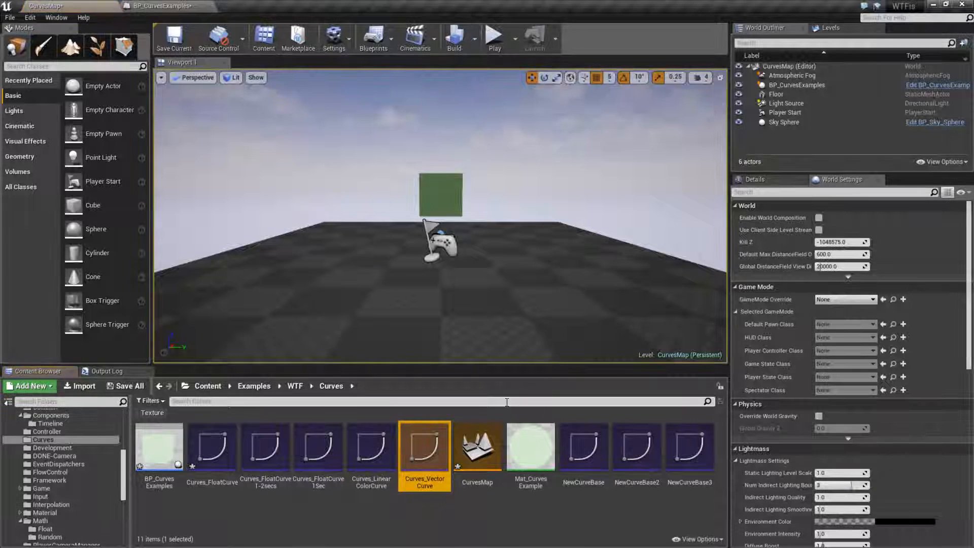
# Inspect the X, Y and Z keys of Curves_VectorCurve, then return to BP_CurvesExamples.
pyautogui.doubleClick(425, 446)
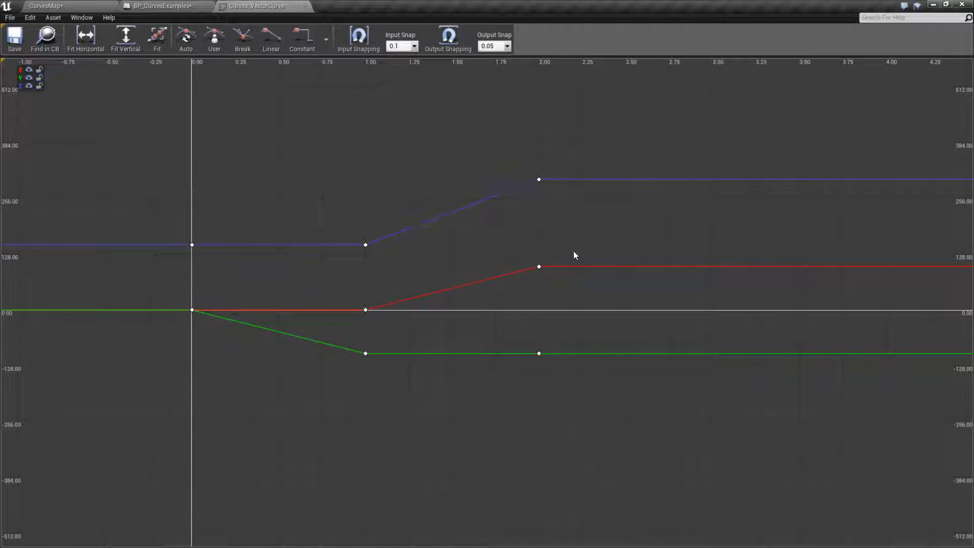
pyautogui.click(365, 310)
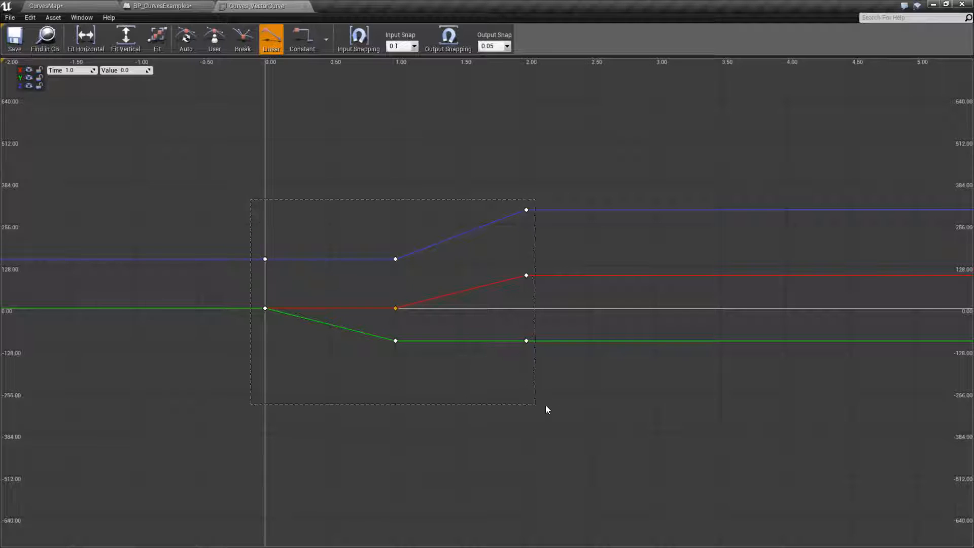
pyautogui.click(44, 6)
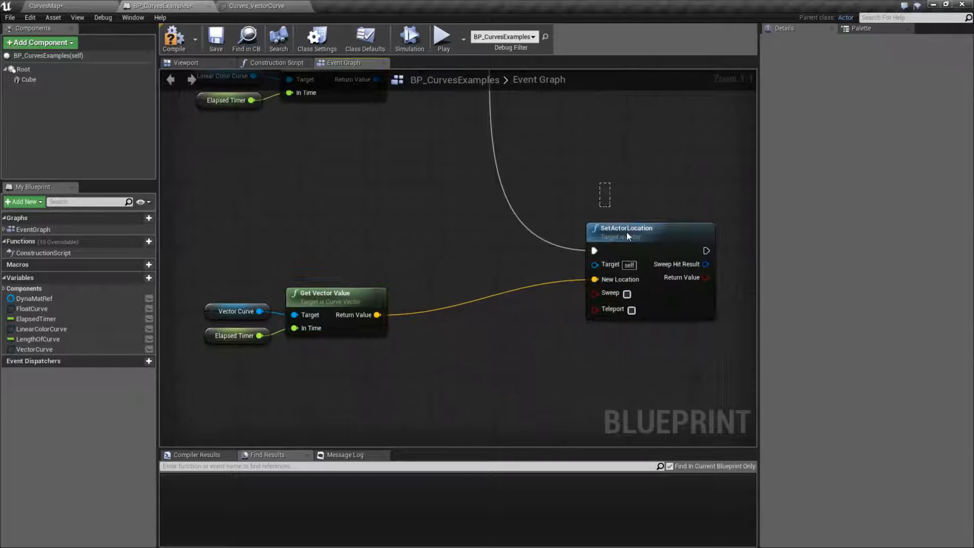
# Select the SetActorLocation node and play the level to test the location curve.
pyautogui.click(650, 236)
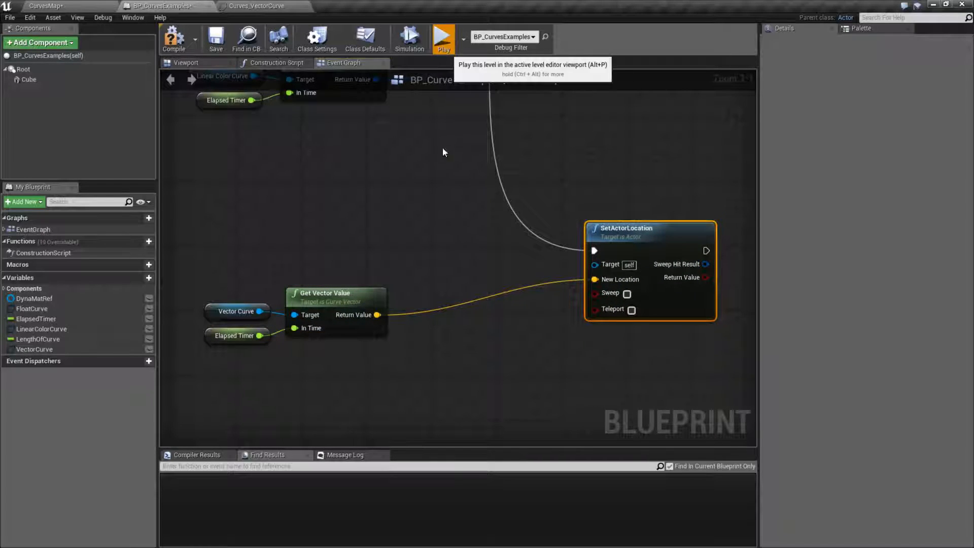
pyautogui.click(443, 37)
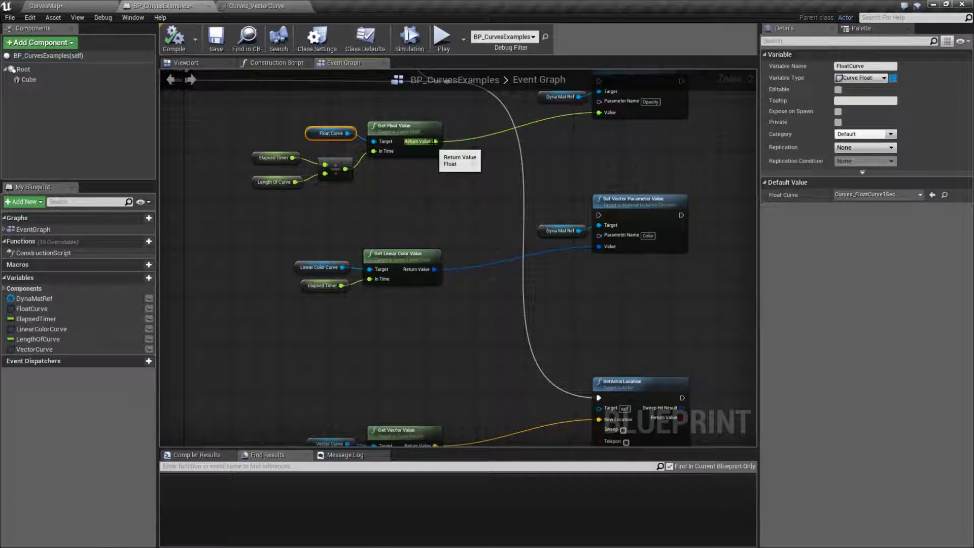
# Zoom out the Event Graph to view all three curve-driven node chains.
pyautogui.scroll(-3)
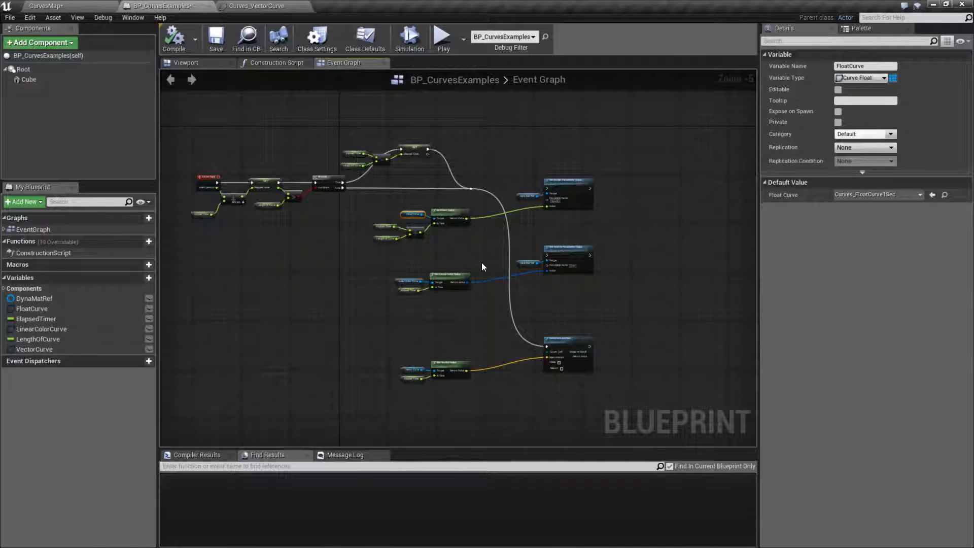
pyautogui.moveTo(490, 266)
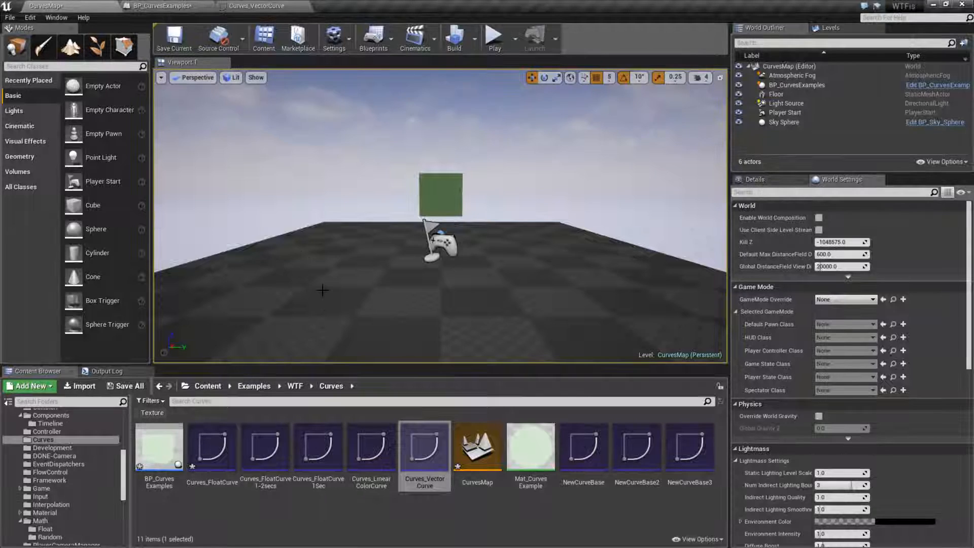
pyautogui.moveTo(265, 445)
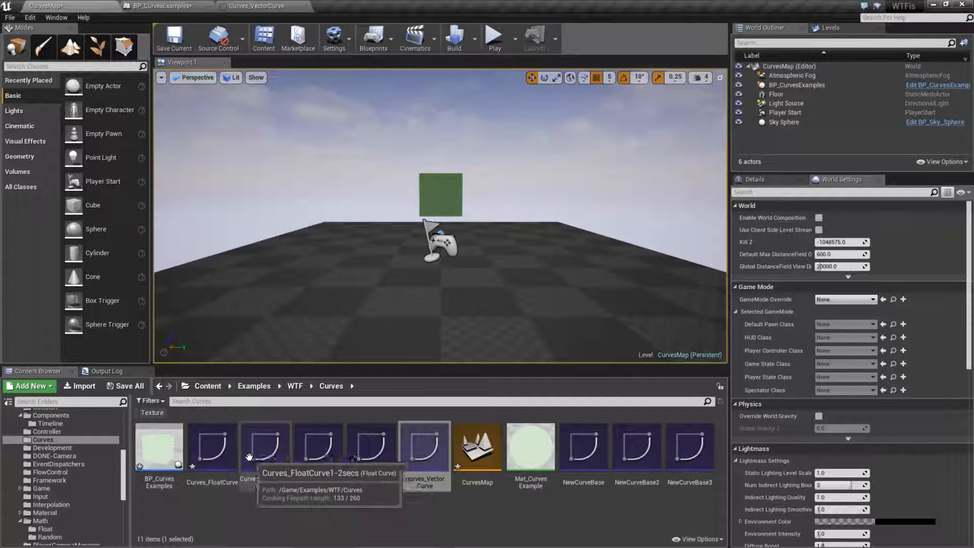
# Edit Curves_FloatCurve1-2secs keys into a 1-0-1 dip at one second, then return to the blueprint.
pyautogui.doubleClick(264, 446)
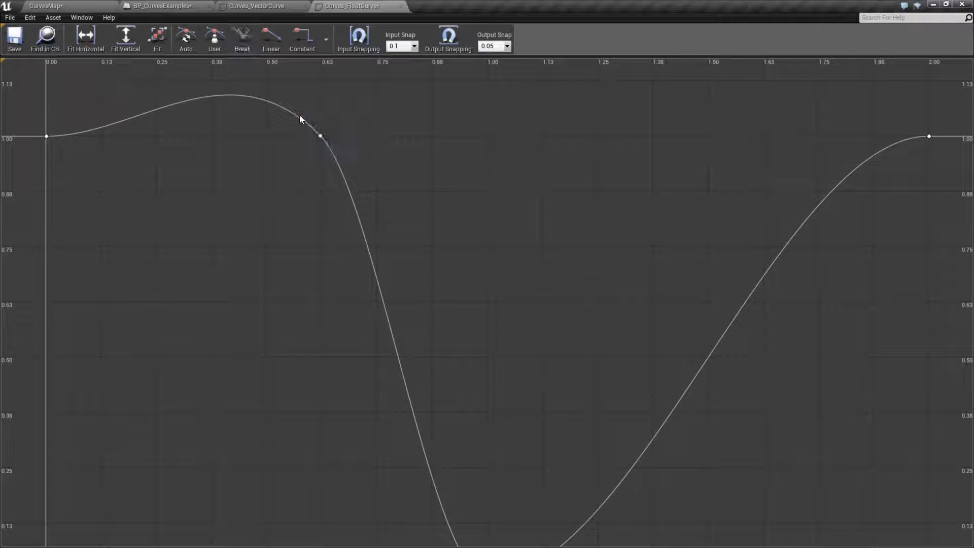
pyautogui.click(242, 37)
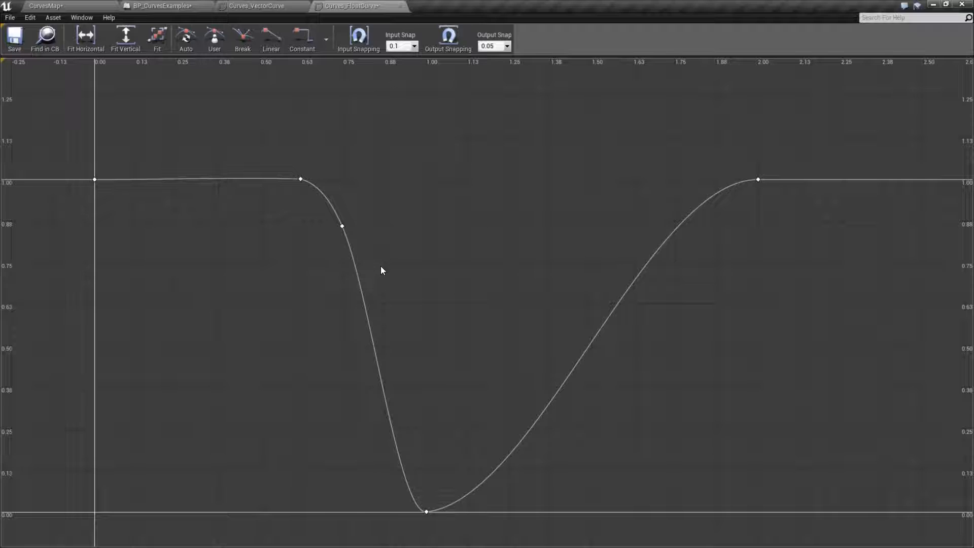
pyautogui.click(258, 5)
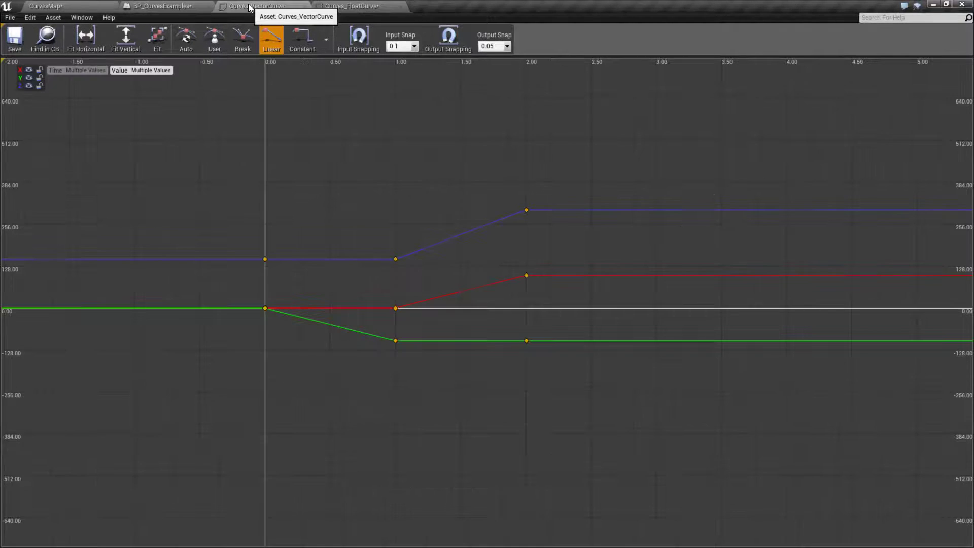
pyautogui.click(158, 5)
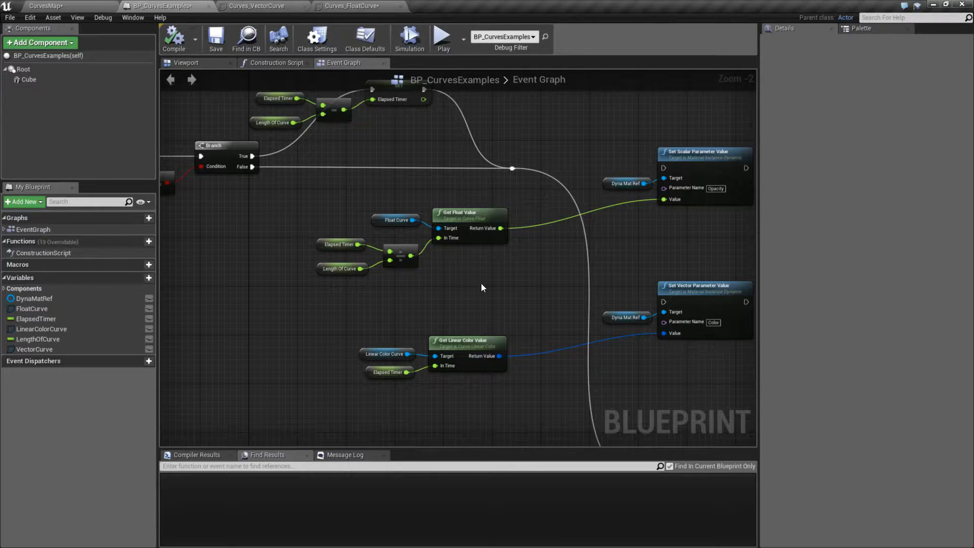